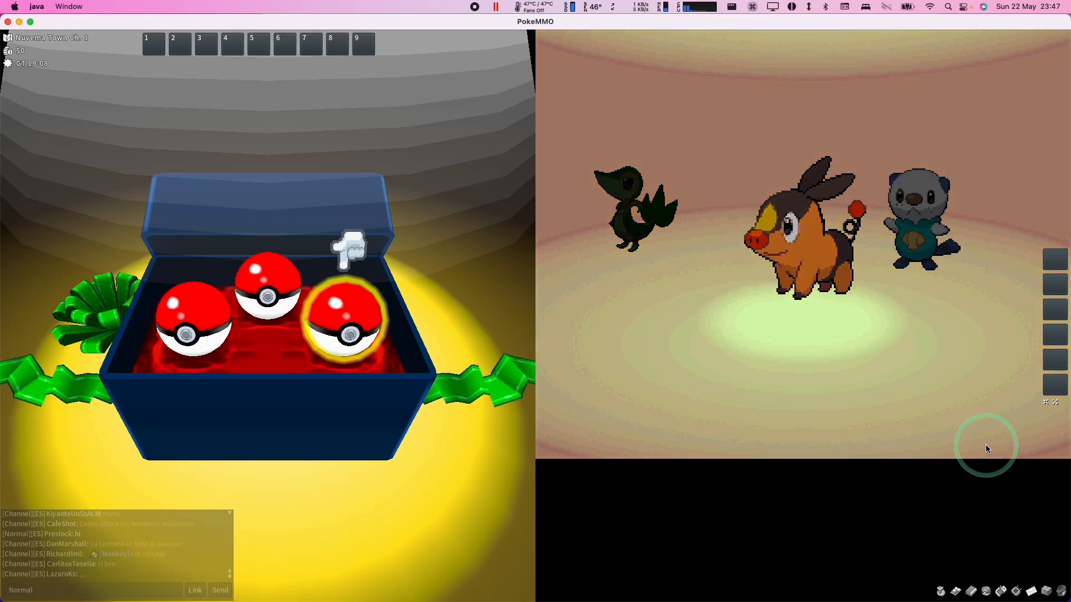
Pick a starter from the Poké Ball box and walk down onto Route 1.
{"action": "left_click", "coordinate": [348, 318]}
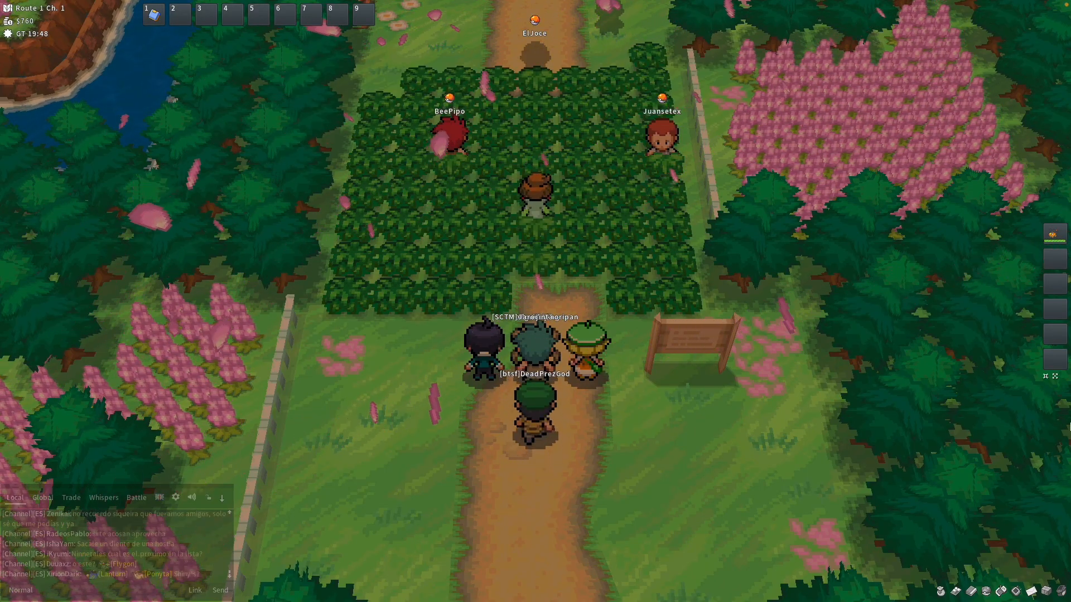
{"action": "key", "text": "down"}
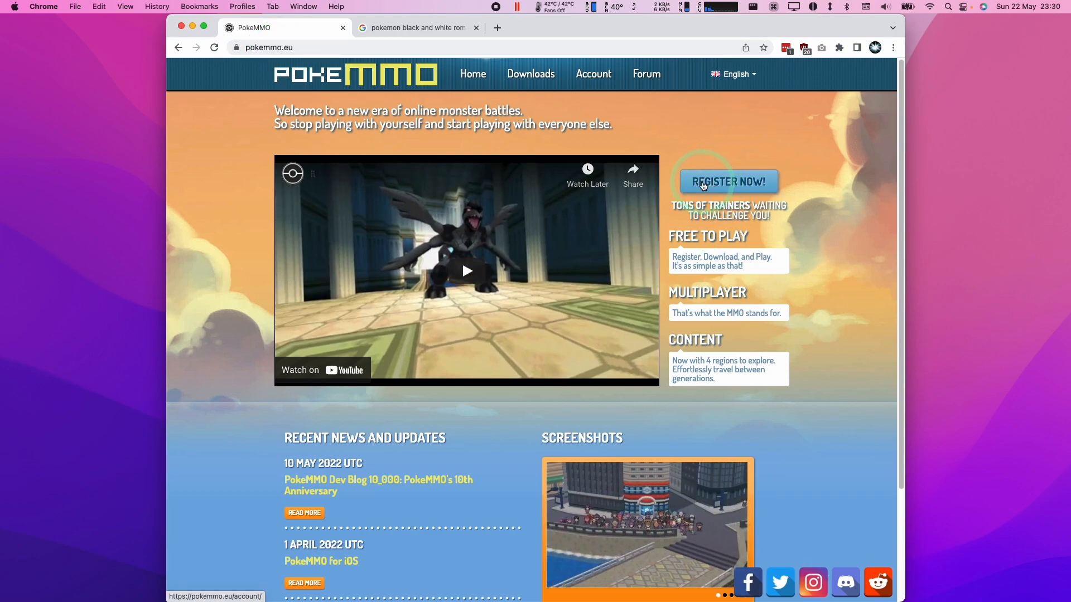
Open the 'Register Now!' account creation form on pokemmo.eu and scroll back to its top.
{"action": "left_click", "coordinate": [728, 182]}
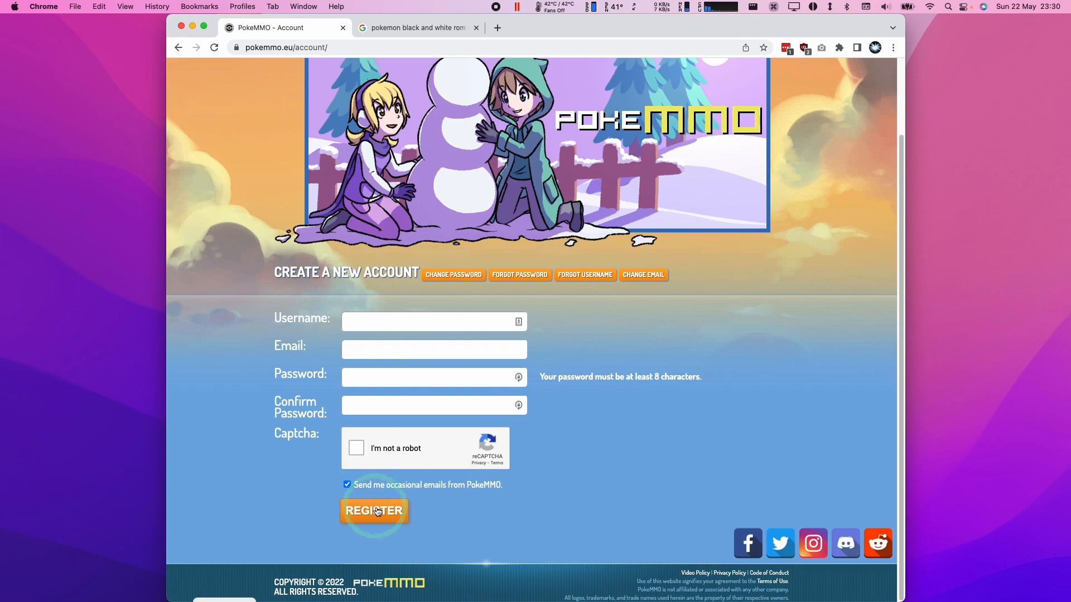
{"action": "scroll", "scroll_direction": "up", "scroll_amount": 3}
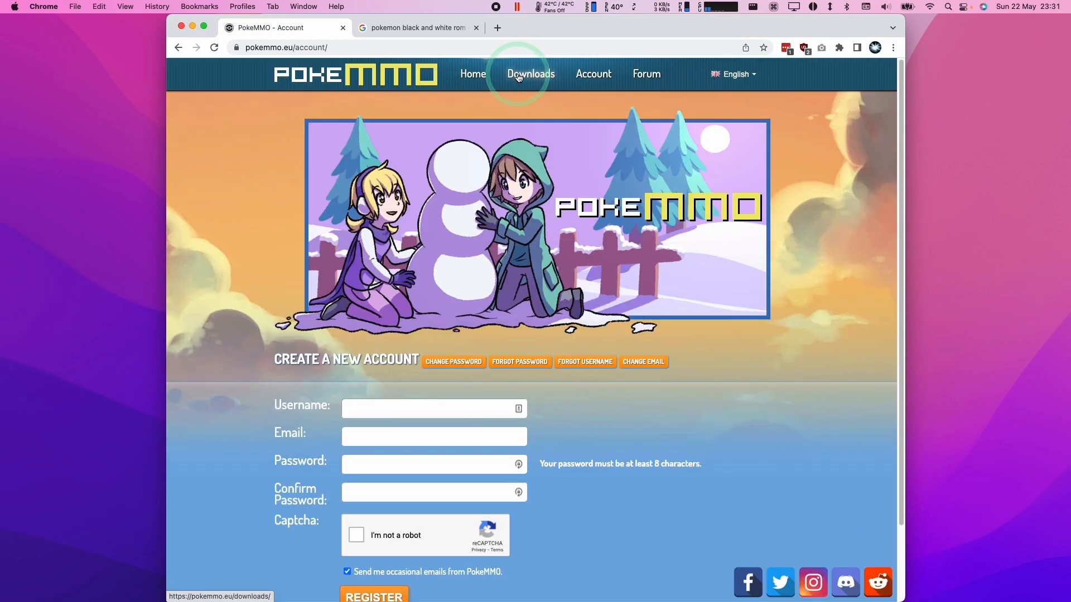
Download the Mac installer PokeMMO-v43.dmg from the website's Downloads page.
{"action": "left_click", "coordinate": [531, 73]}
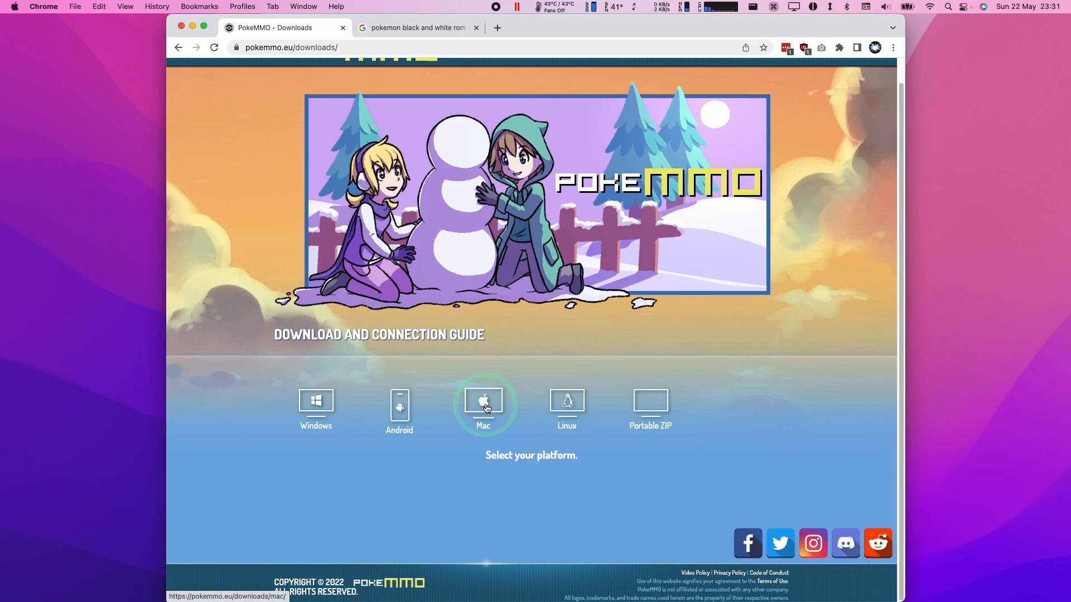
{"action": "left_click", "coordinate": [484, 403]}
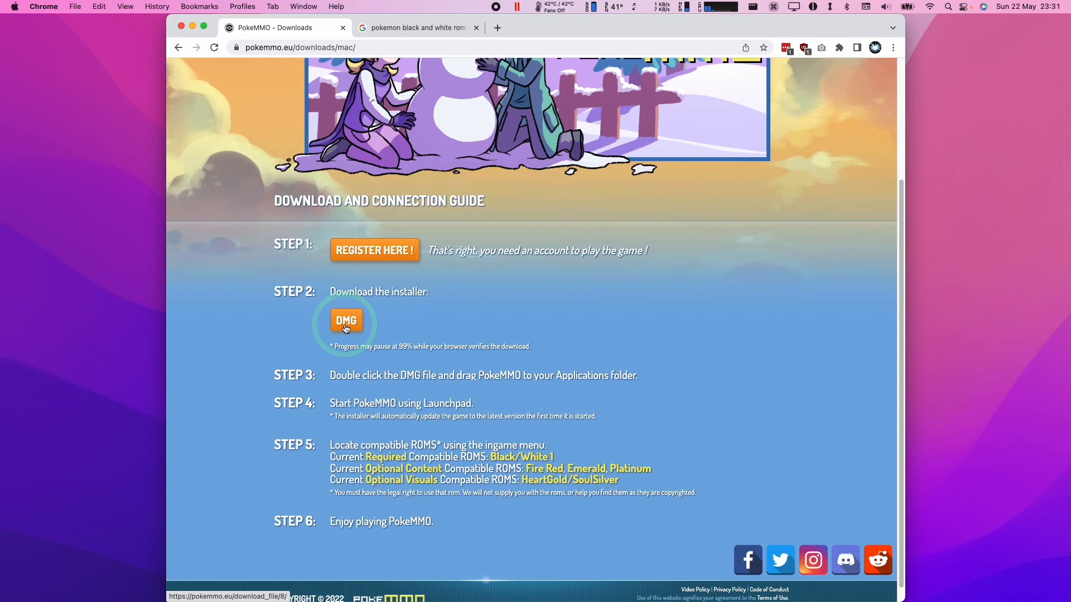
{"action": "left_click", "coordinate": [347, 320]}
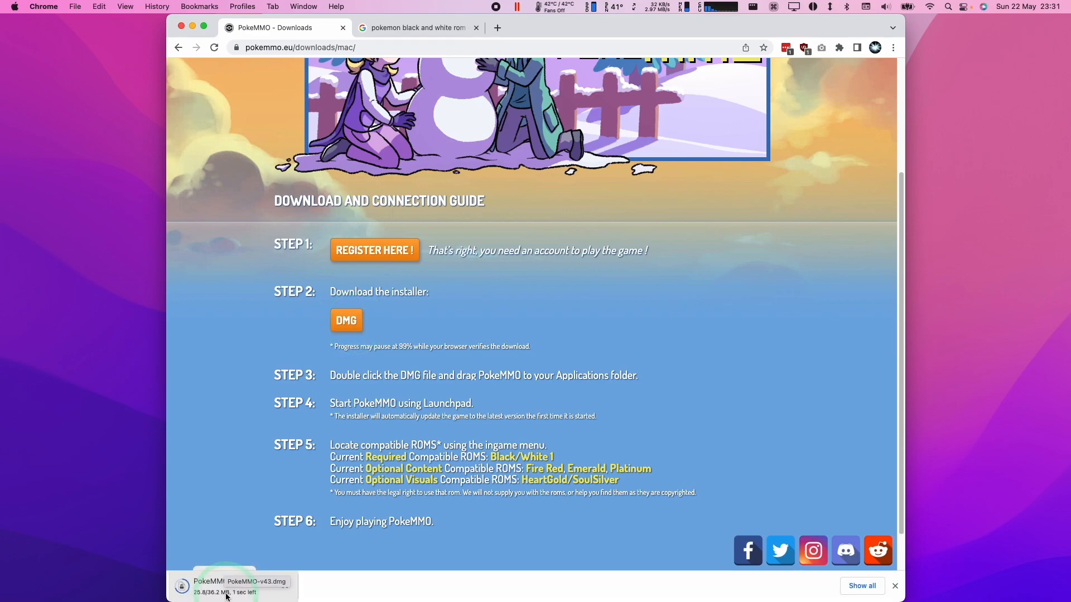
{"action": "left_click", "coordinate": [167, 582]}
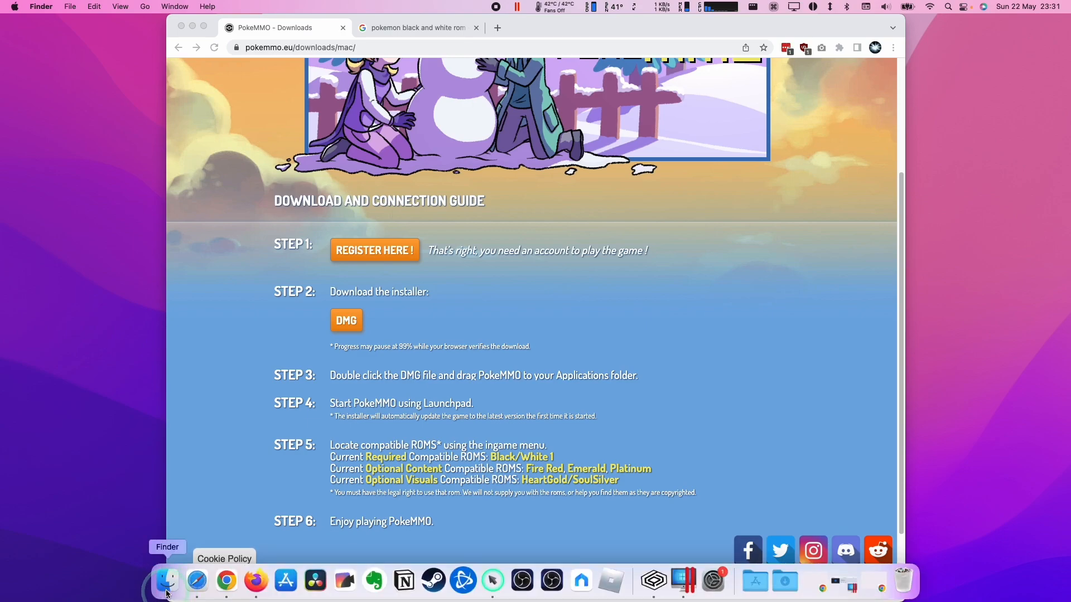
Open the downloaded PokeMMO-v43.dmg disk image from the Downloads folder.
{"action": "left_click", "coordinate": [167, 581]}
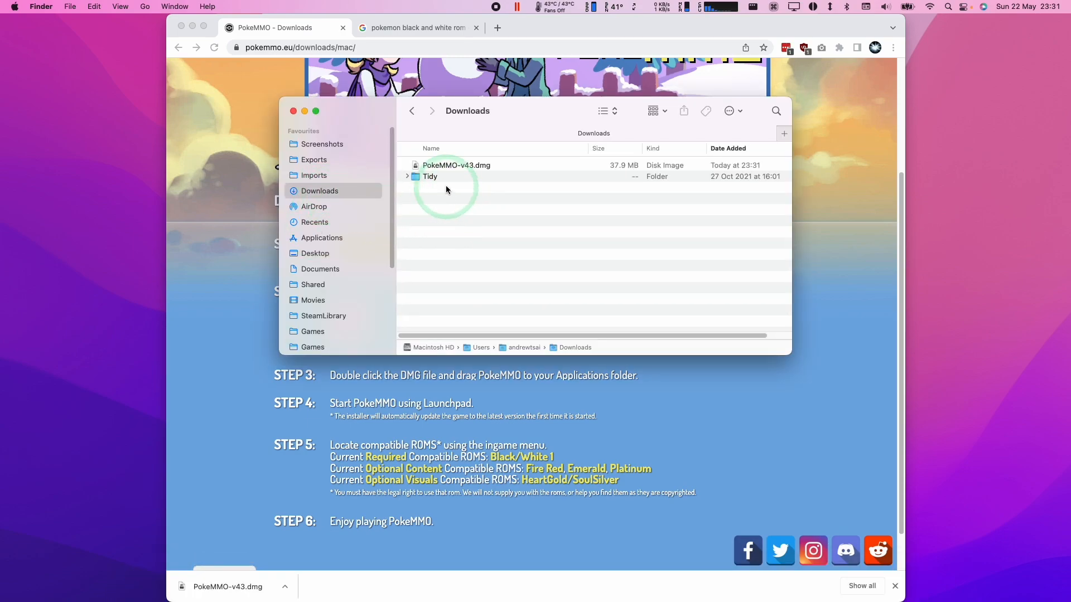
{"action": "left_click", "coordinate": [456, 165]}
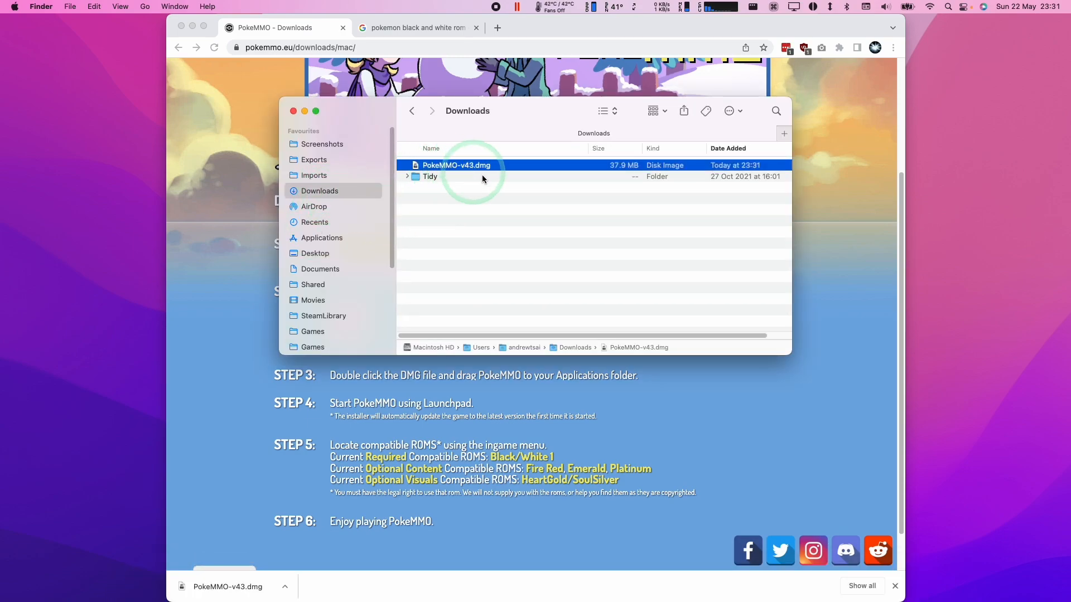
{"action": "double_click", "coordinate": [456, 164]}
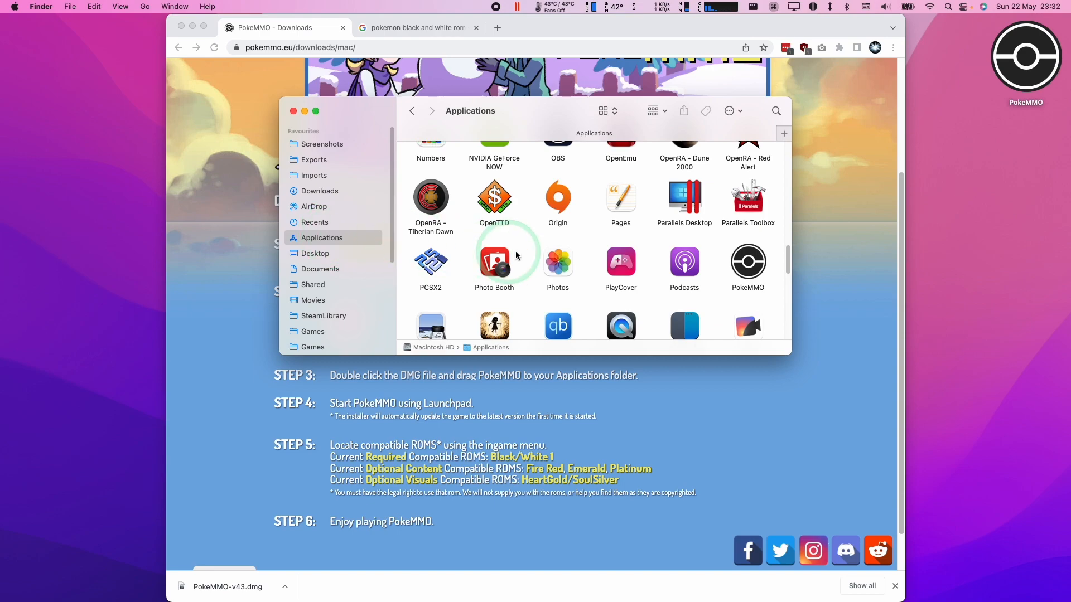
Start PokeMMO from Applications and launch it once the launcher finishes installing.
{"action": "left_click", "coordinate": [748, 263]}
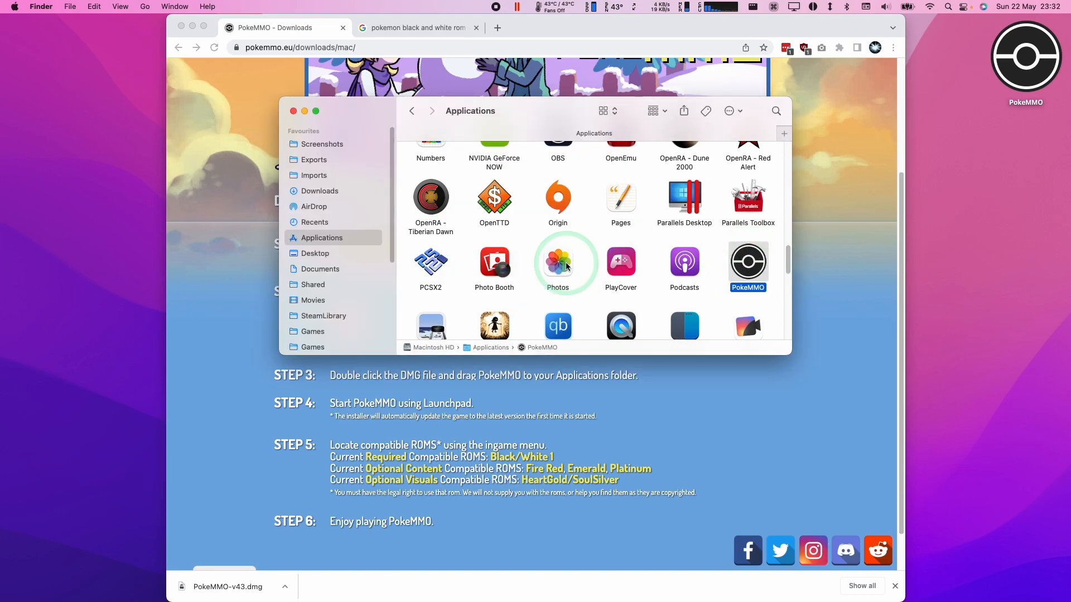
{"action": "double_click", "coordinate": [747, 262]}
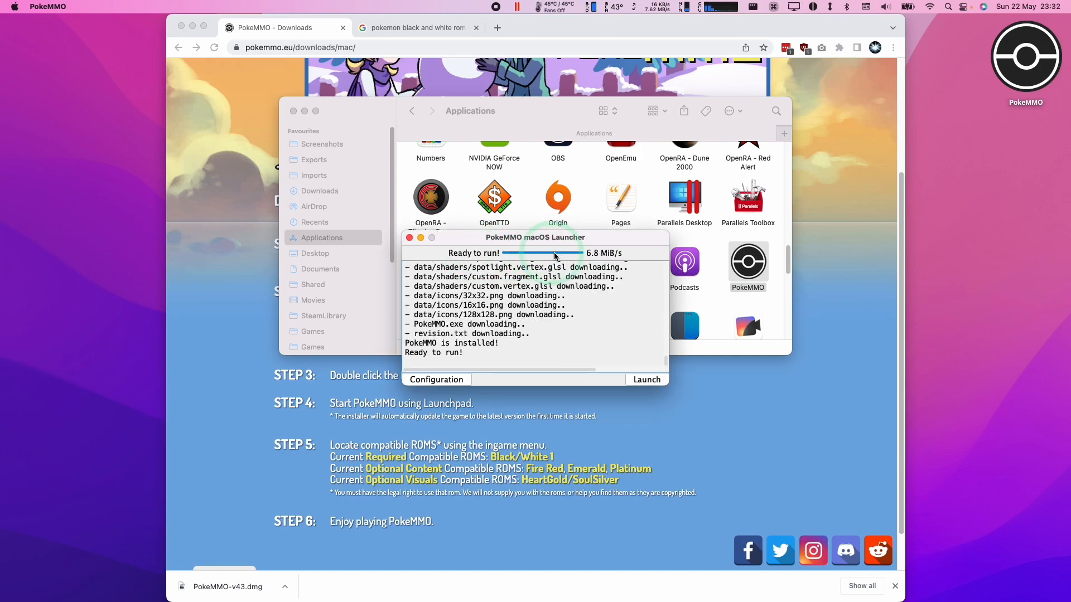
{"action": "left_click", "coordinate": [645, 379]}
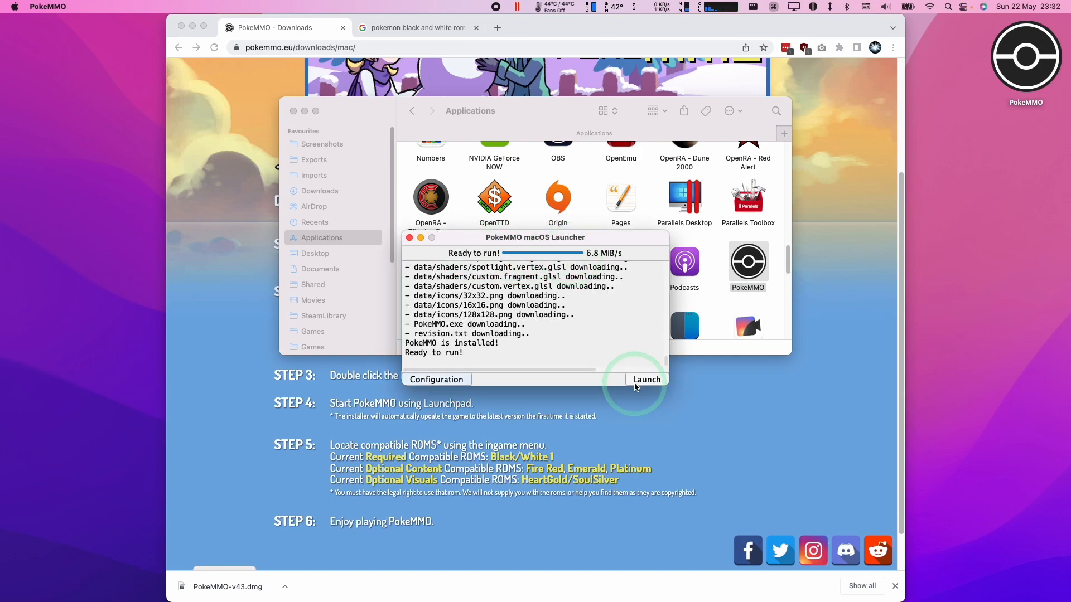
{"action": "left_click", "coordinate": [645, 379]}
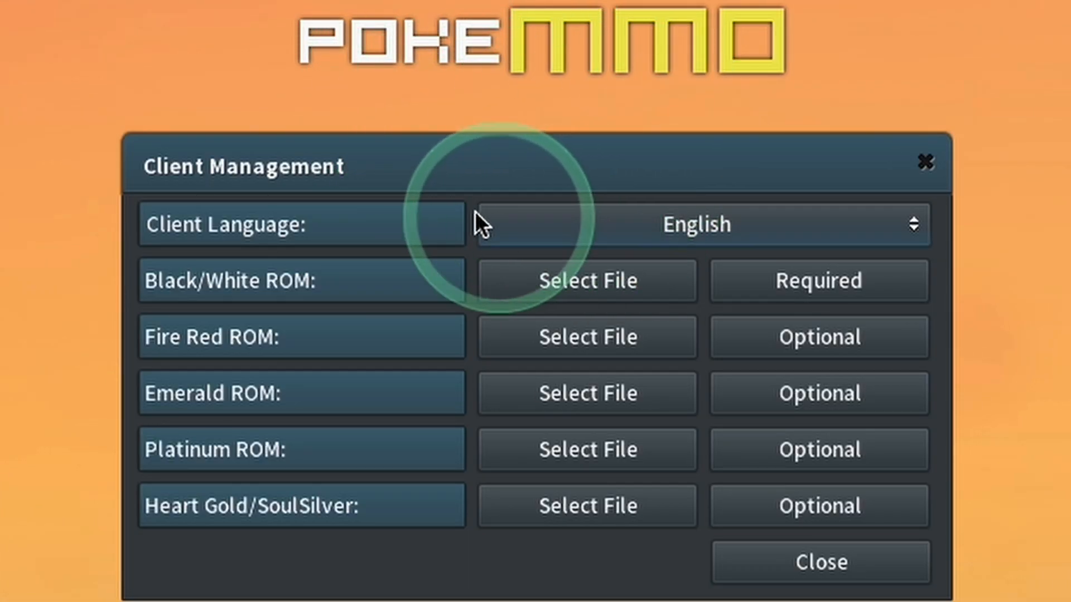
{"action": "mouse_move", "coordinate": [717, 54]}
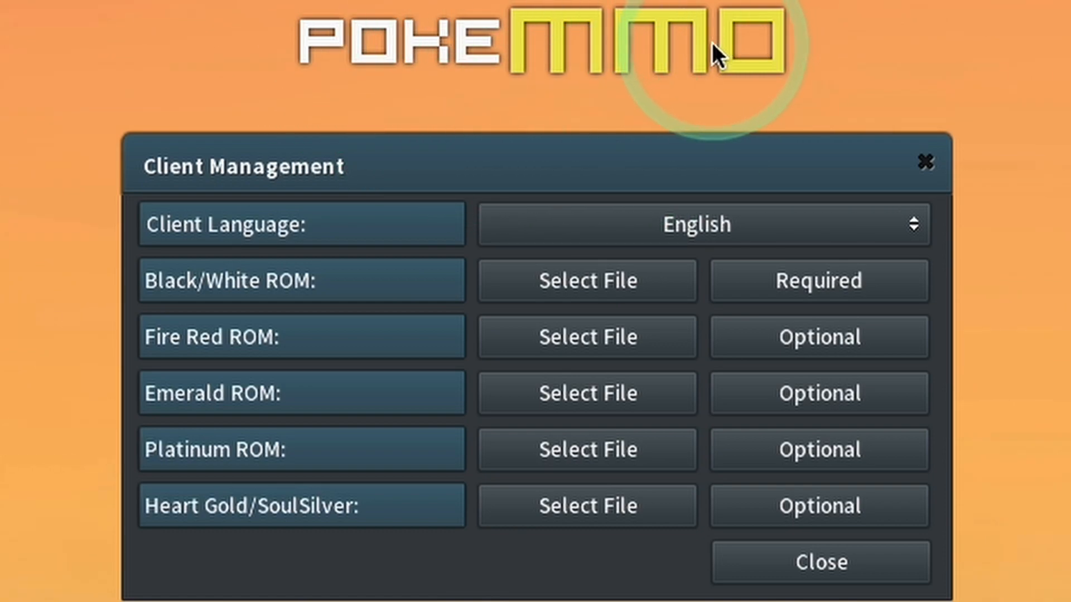
{"action": "mouse_move", "coordinate": [474, 176]}
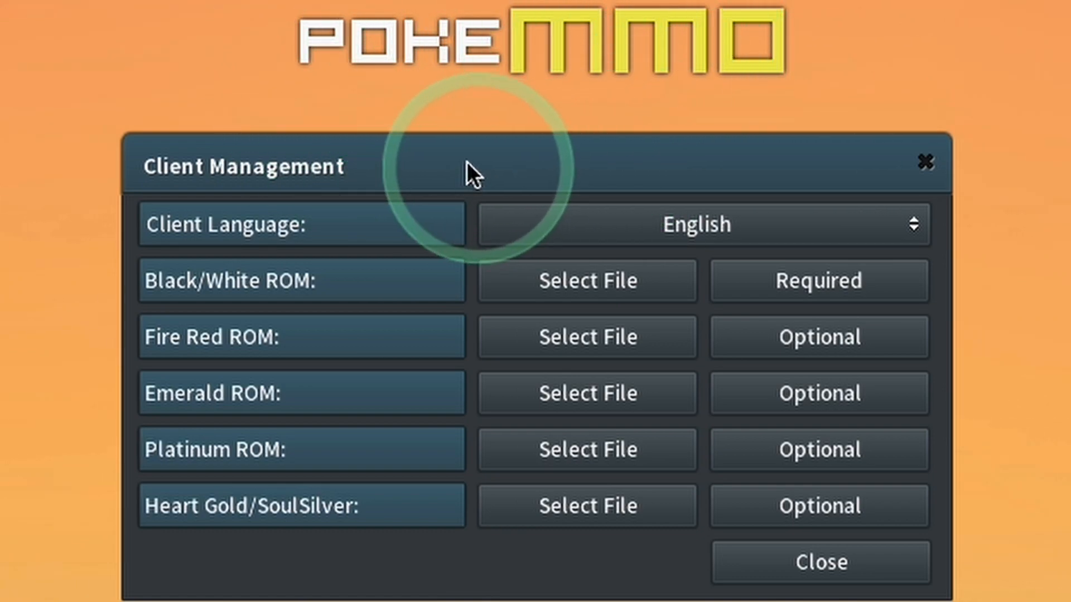
{"action": "mouse_move", "coordinate": [169, 306]}
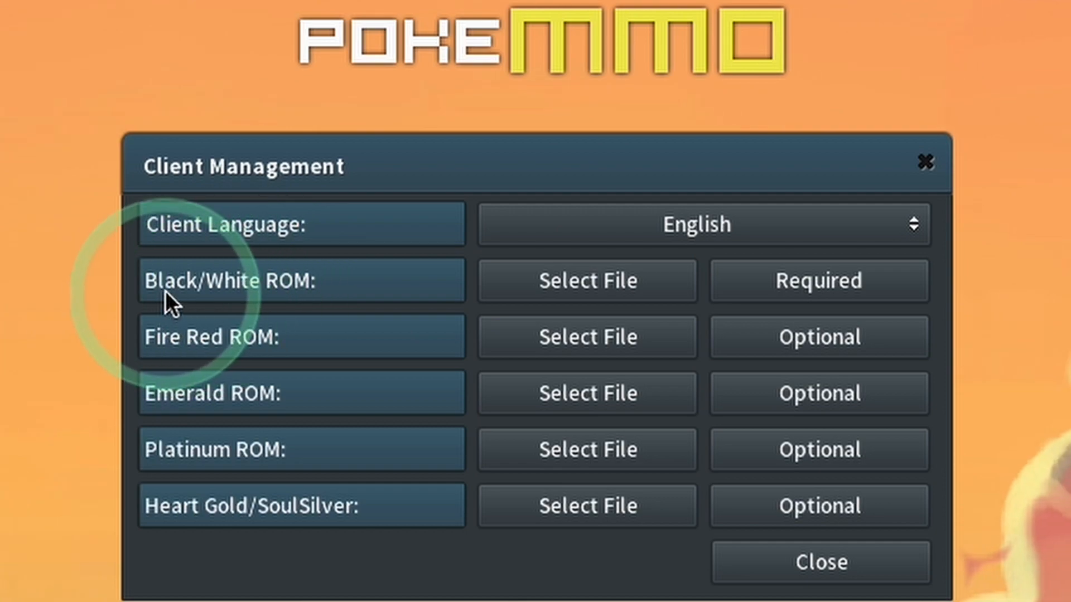
{"action": "mouse_move", "coordinate": [224, 353]}
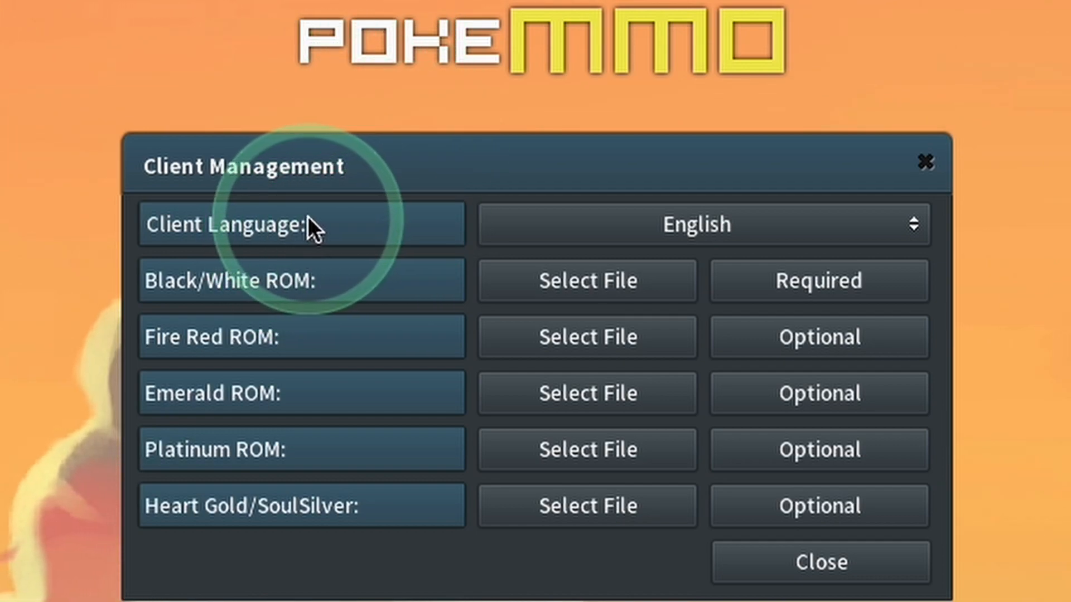
{"action": "mouse_move", "coordinate": [256, 205]}
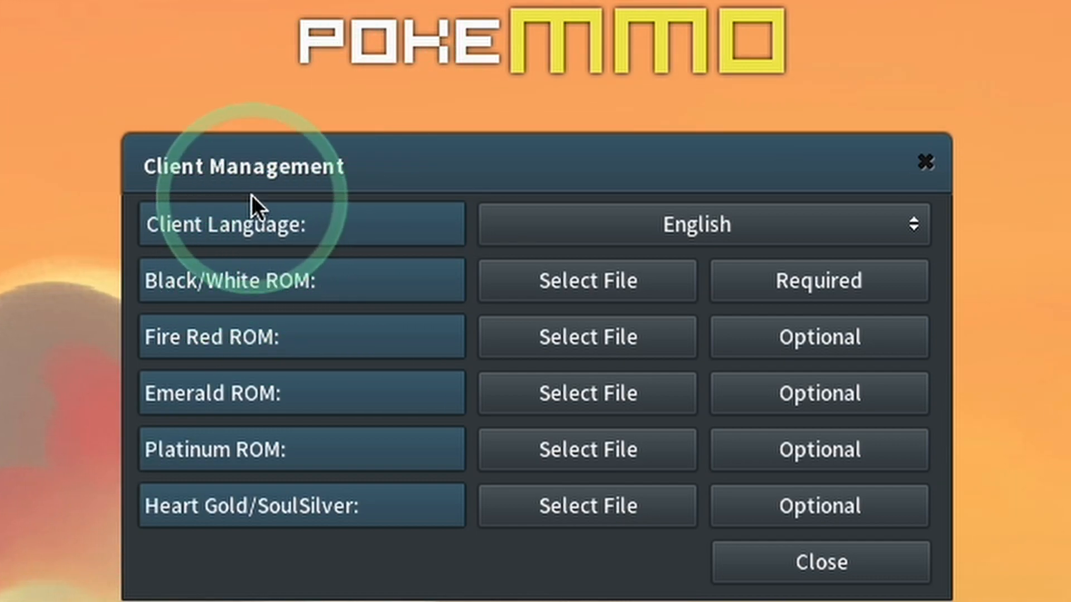
{"action": "mouse_move", "coordinate": [492, 51]}
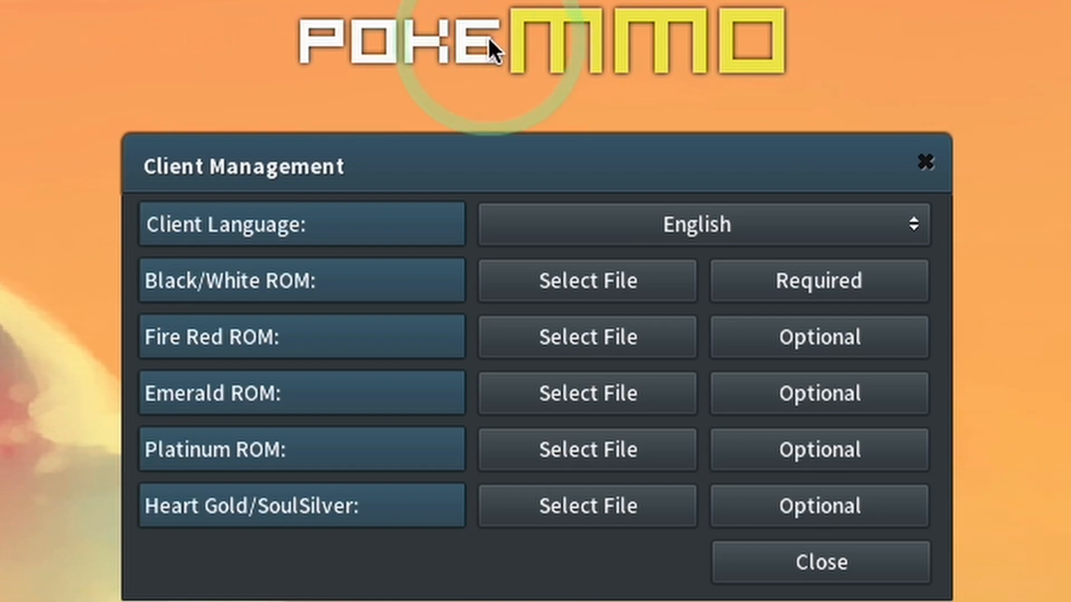
{"action": "mouse_move", "coordinate": [247, 294]}
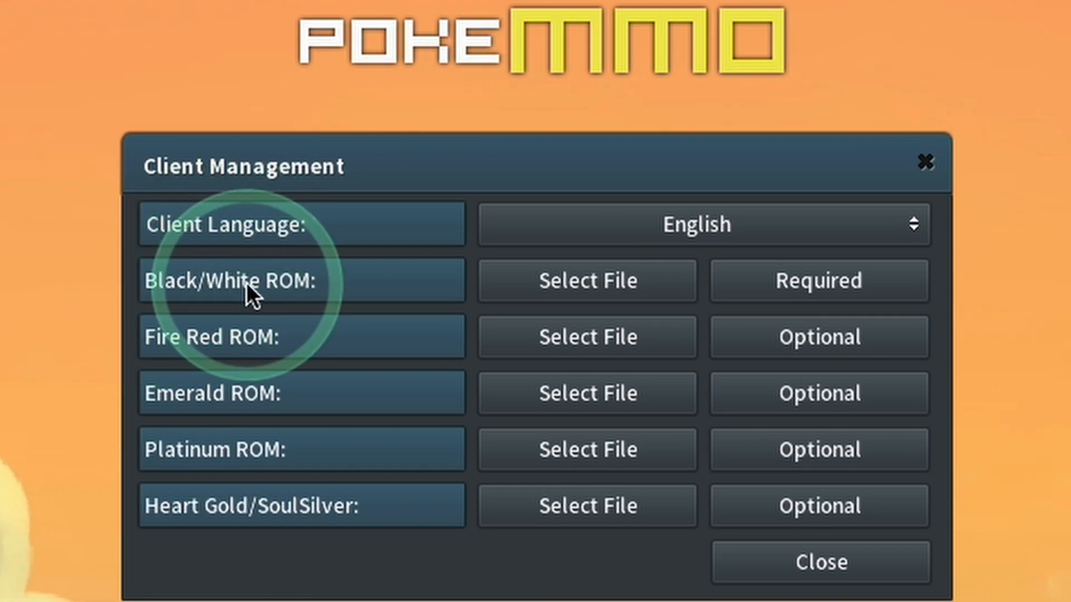
{"action": "mouse_move", "coordinate": [447, 335]}
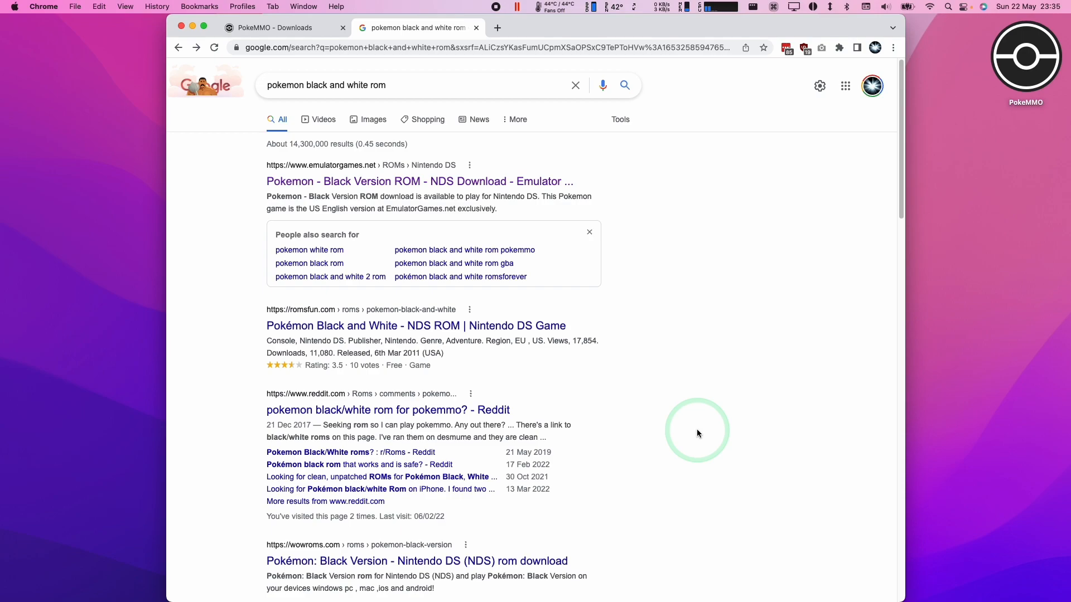
Search Google for 'pokemon black and white rom' and bring up the ROM files folder.
{"action": "left_click", "coordinate": [289, 84]}
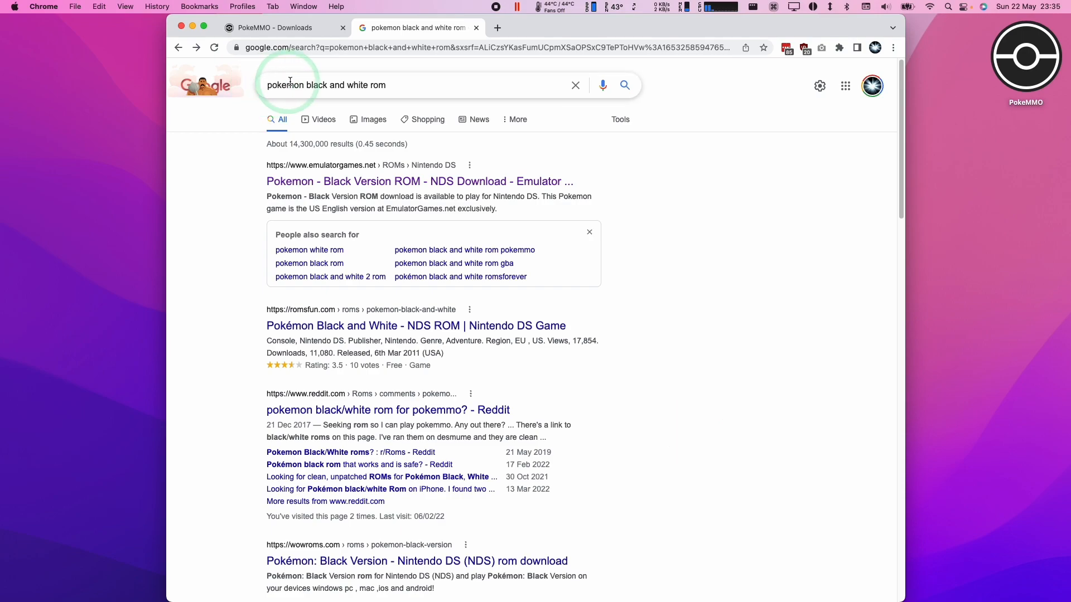
{"action": "left_click", "coordinate": [410, 85]}
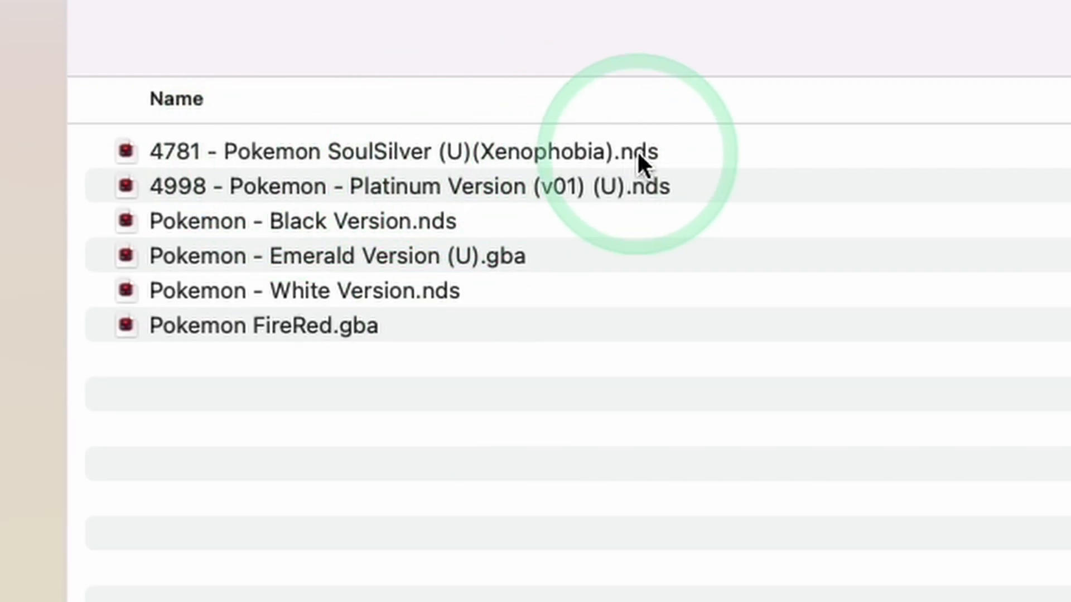
{"action": "left_click", "coordinate": [301, 221]}
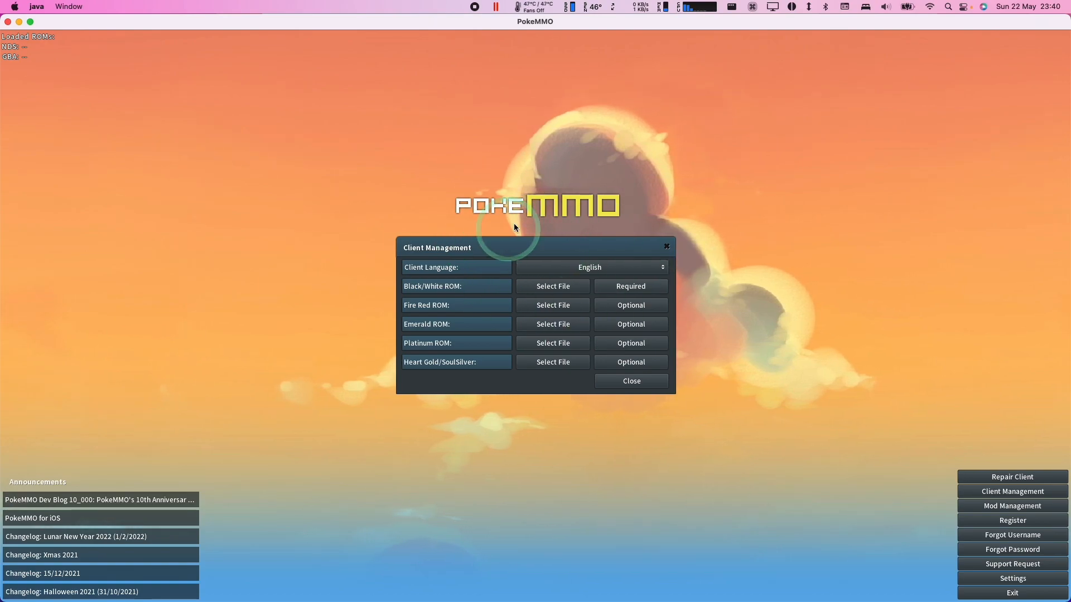
{"action": "mouse_move", "coordinate": [496, 294]}
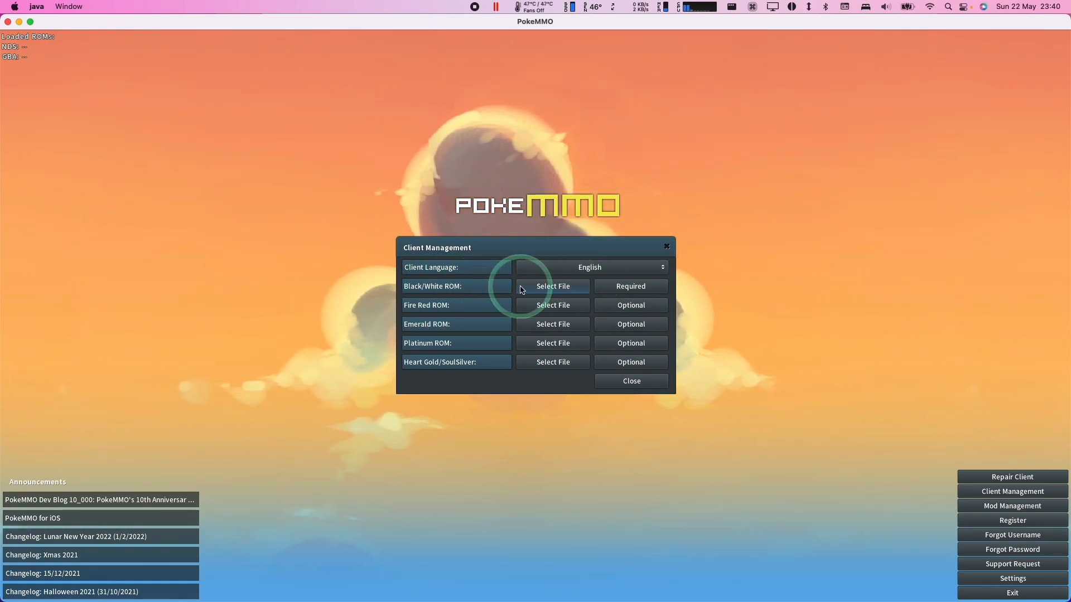
Load White Version from Downloads > Roms as the Black/White ROM.
{"action": "left_click", "coordinate": [551, 286]}
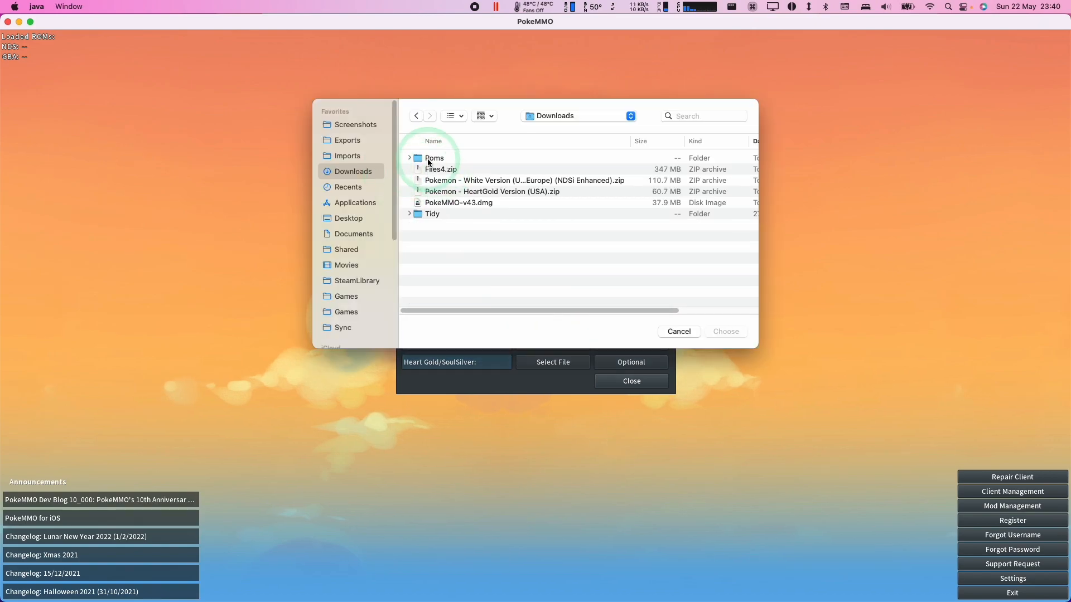
{"action": "double_click", "coordinate": [434, 158]}
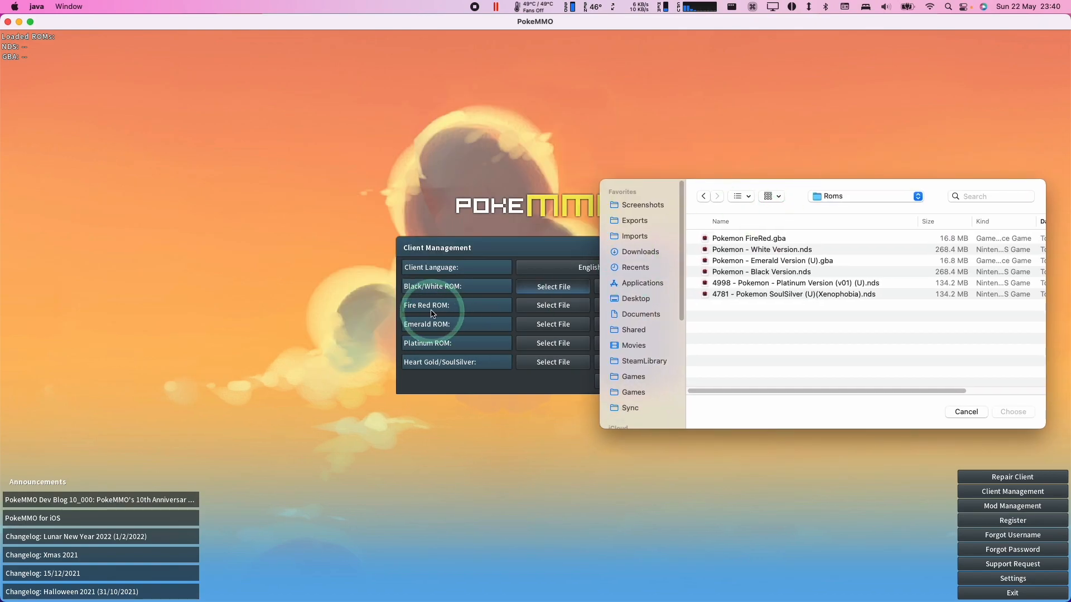
{"action": "left_click", "coordinate": [762, 250]}
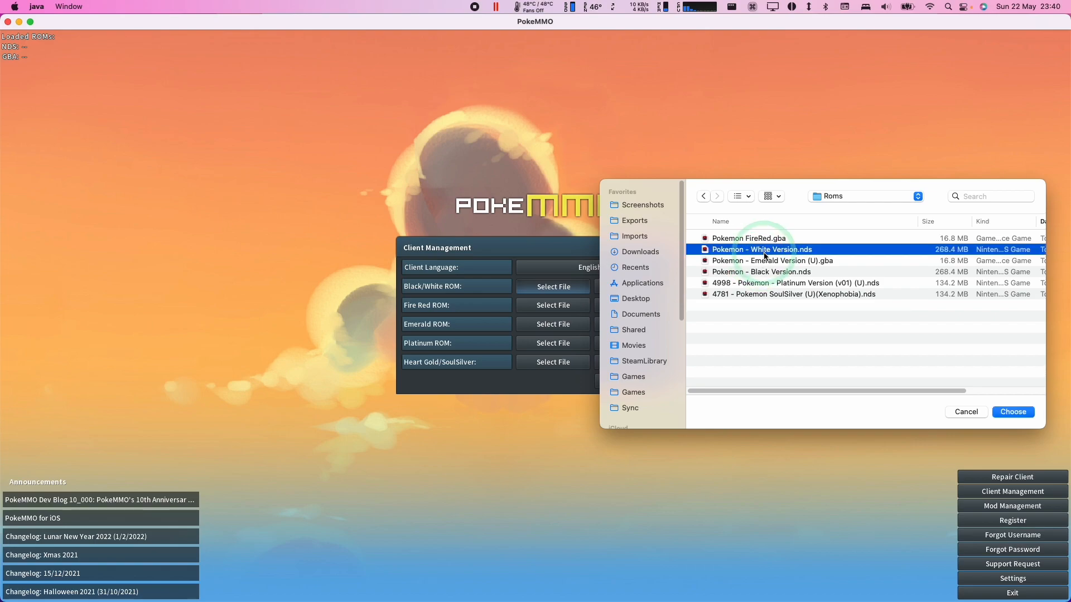
{"action": "left_click", "coordinate": [1013, 411]}
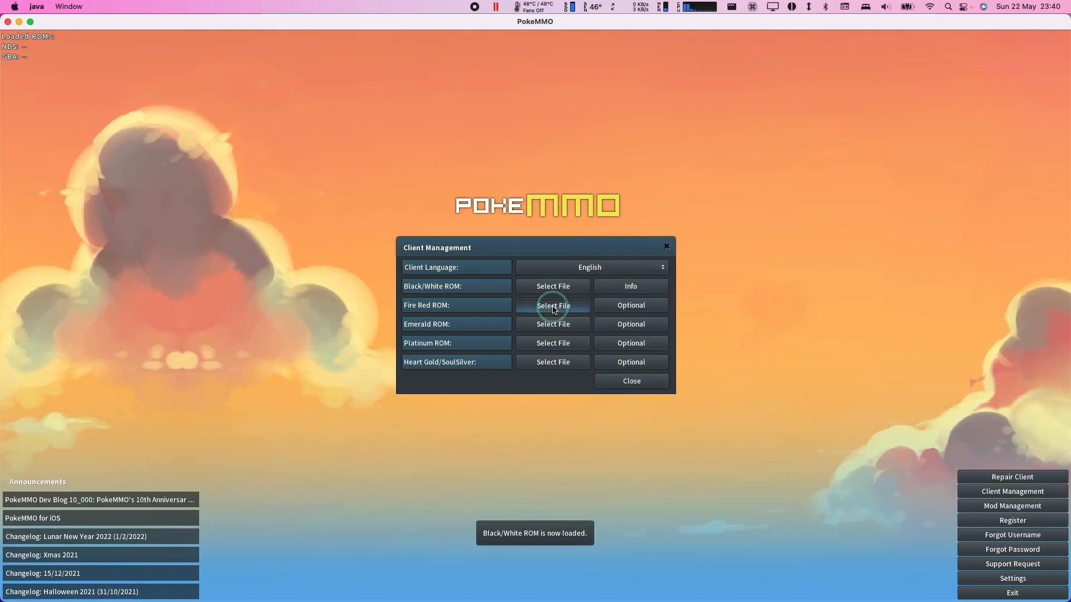
Load the Fire Red, Emerald and SoulSilver ROM files into Client Management.
{"action": "left_click", "coordinate": [552, 305]}
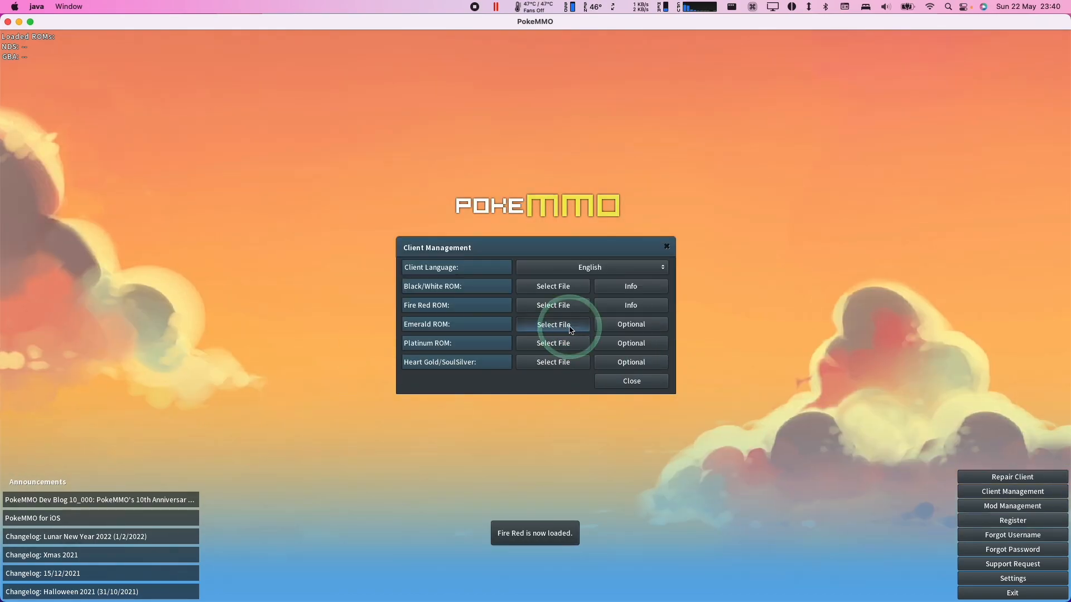
{"action": "left_click", "coordinate": [552, 324]}
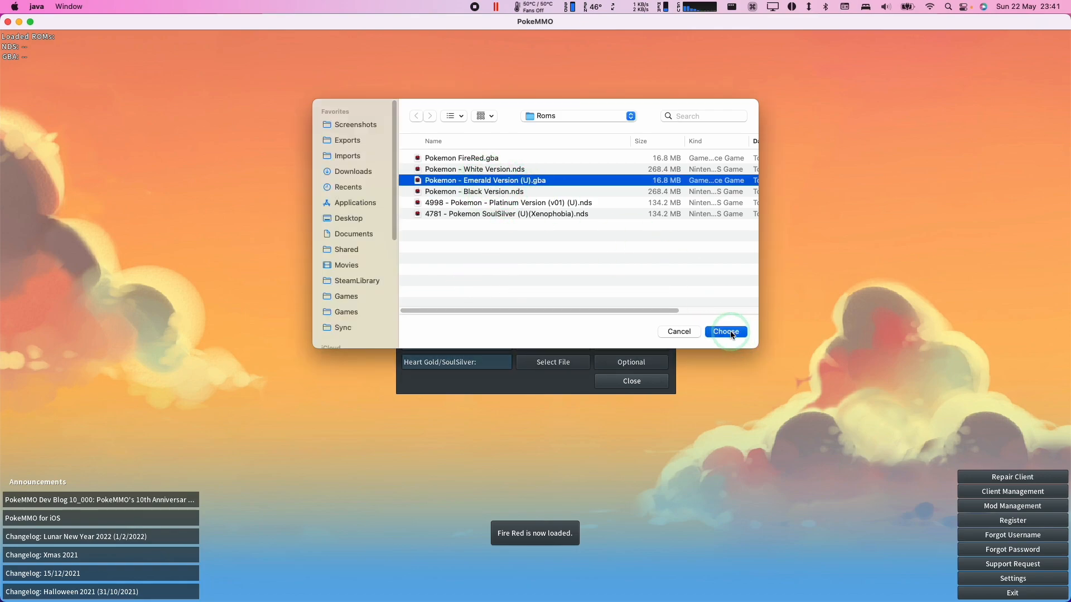
{"action": "left_click", "coordinate": [725, 331]}
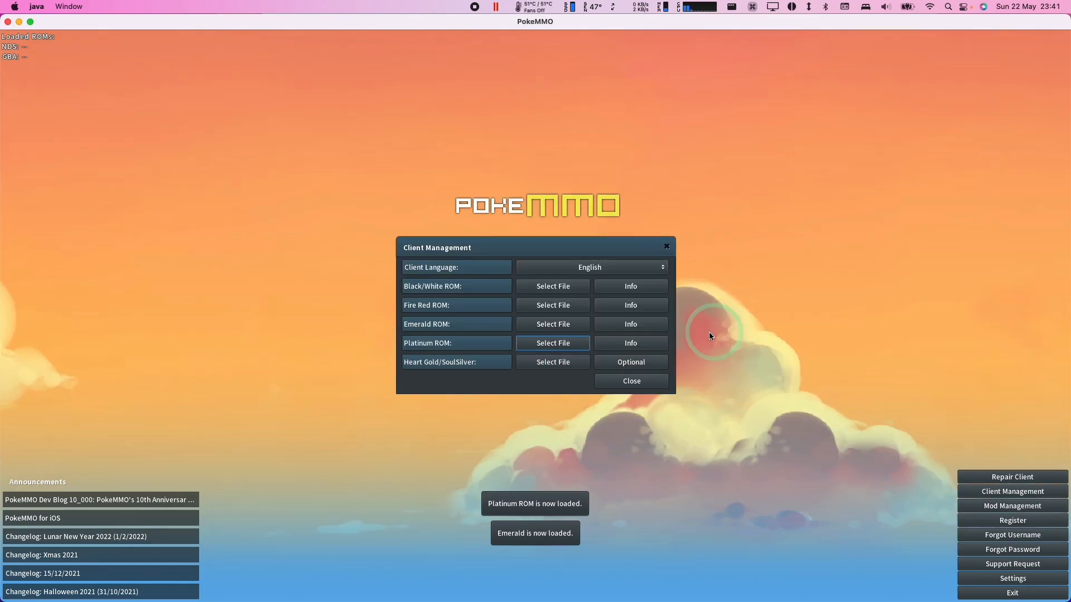
{"action": "left_click", "coordinate": [551, 362]}
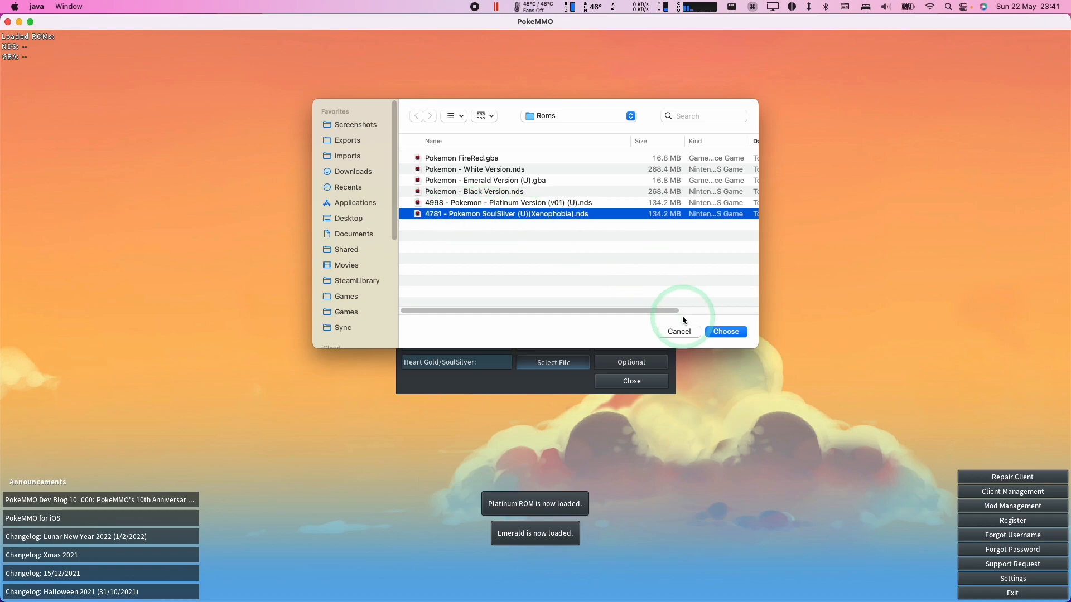
{"action": "left_click", "coordinate": [725, 331]}
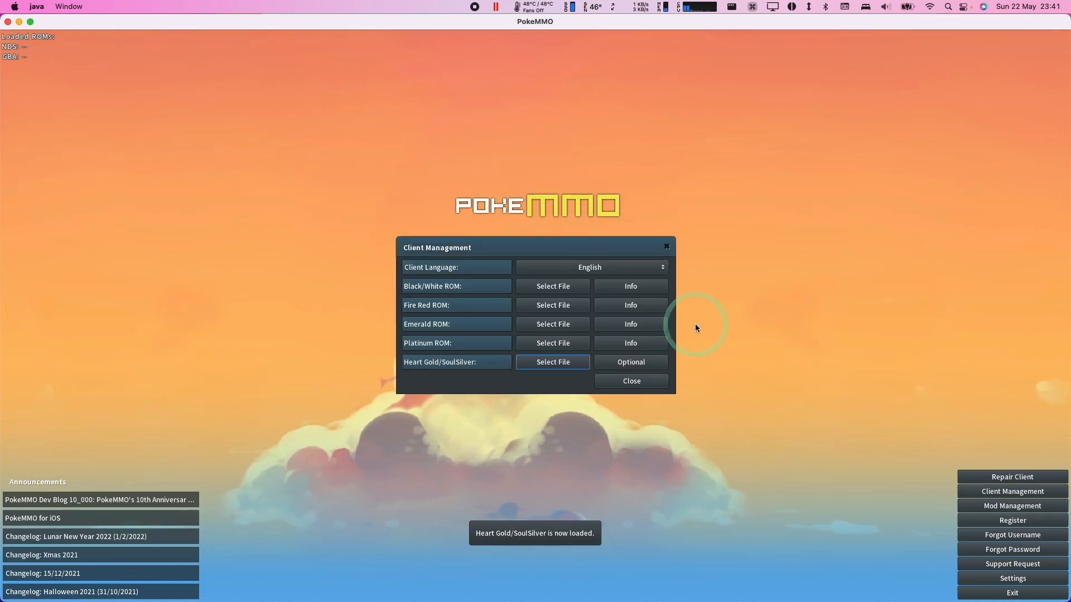
{"action": "mouse_move", "coordinate": [603, 395]}
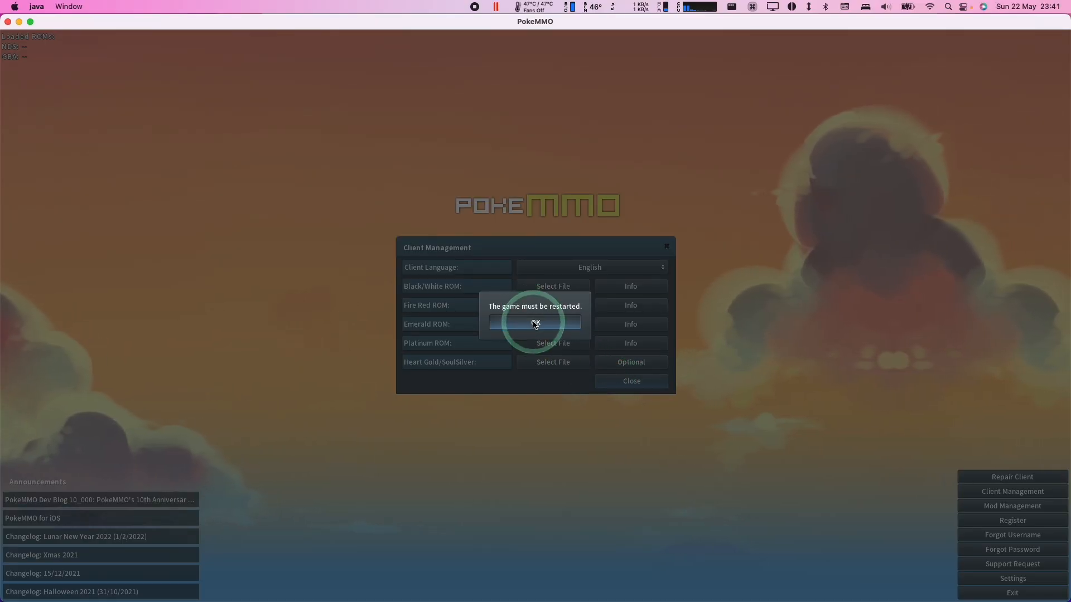
Acknowledge the restart prompt and reopen PokeMMO from Finder's Applications folder.
{"action": "left_click", "coordinate": [535, 323]}
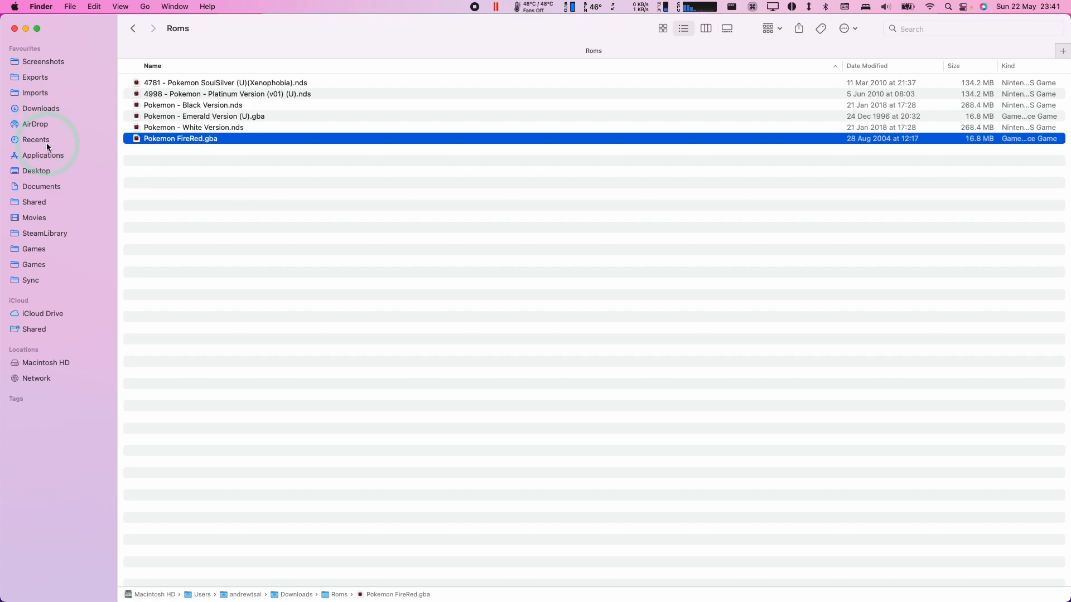
{"action": "left_click", "coordinate": [42, 155]}
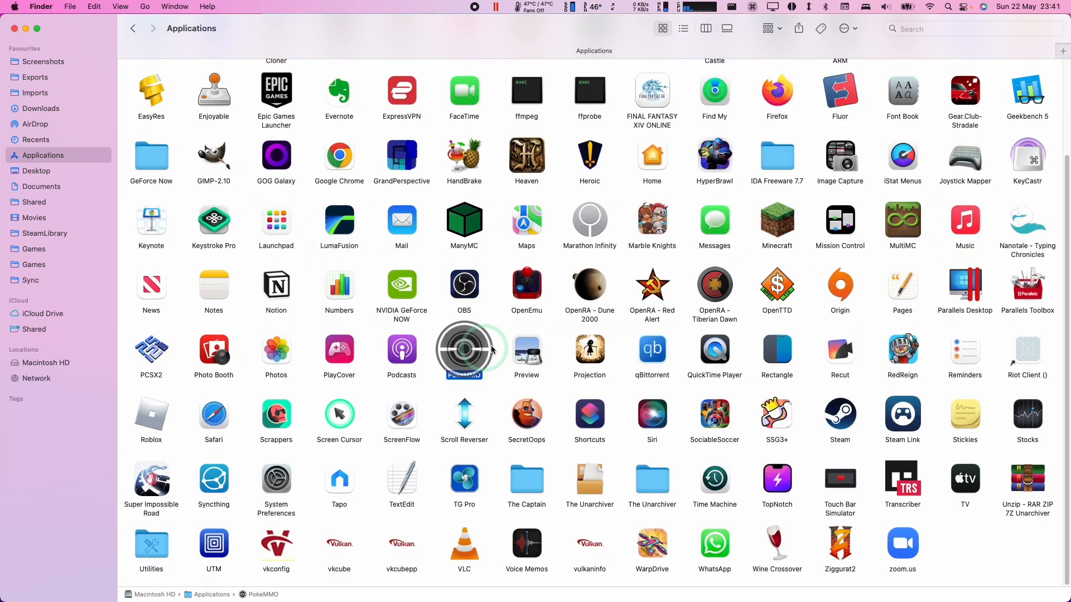
{"action": "double_click", "coordinate": [464, 350]}
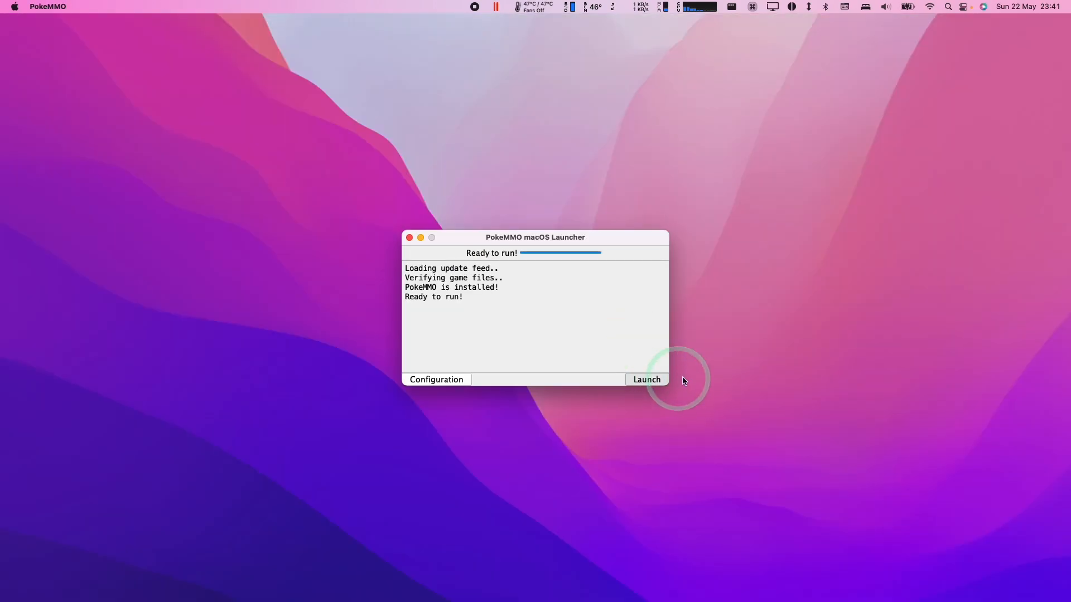
Launch the game, save chat language preferences, log in and accept the Terms of Service.
{"action": "left_click", "coordinate": [645, 380]}
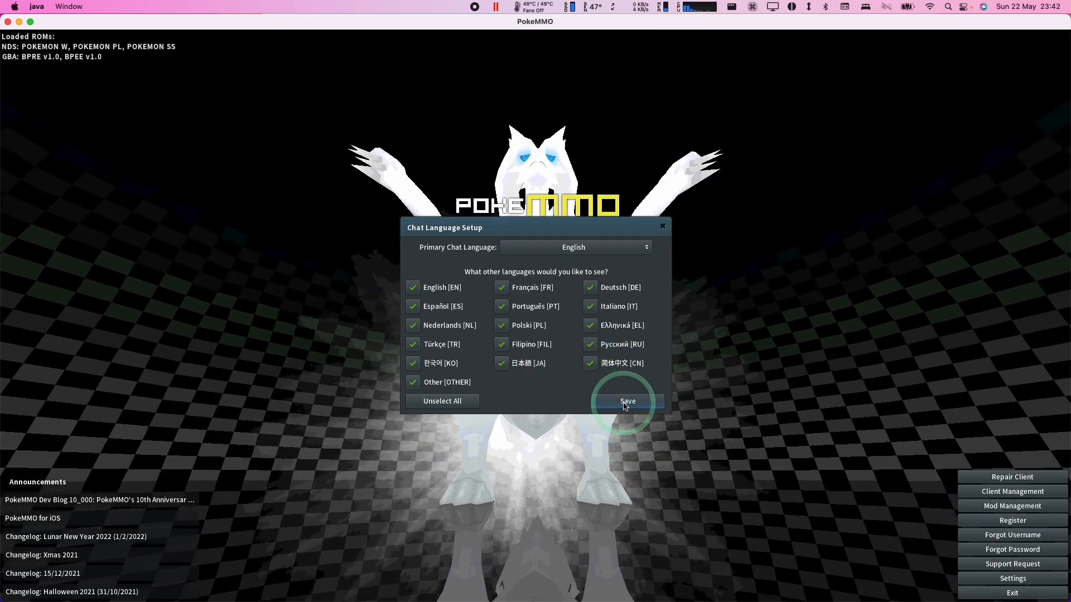
{"action": "left_click", "coordinate": [627, 401]}
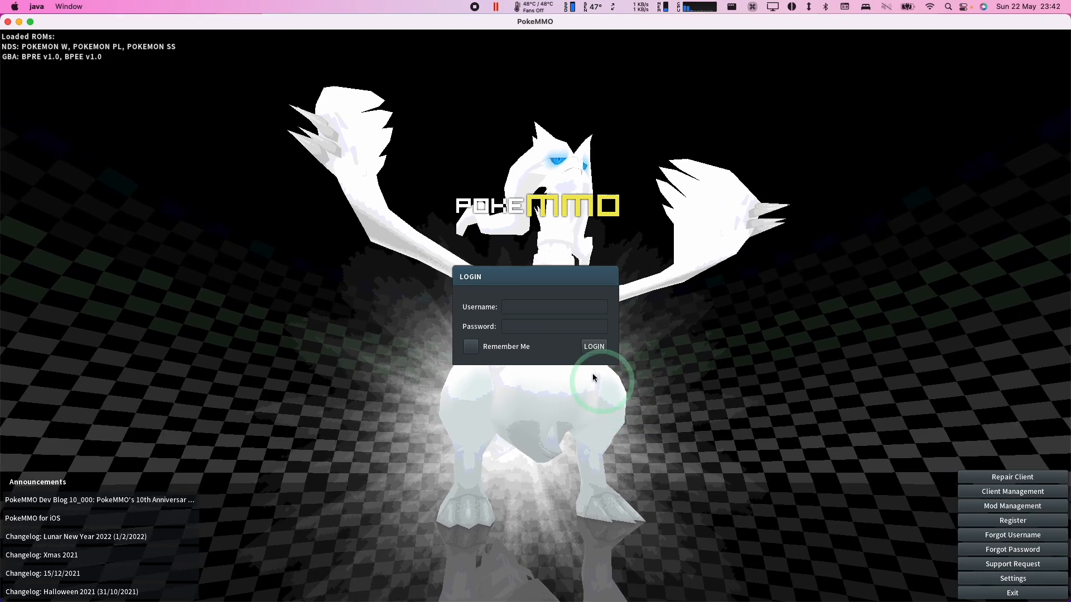
{"action": "left_click", "coordinate": [553, 306]}
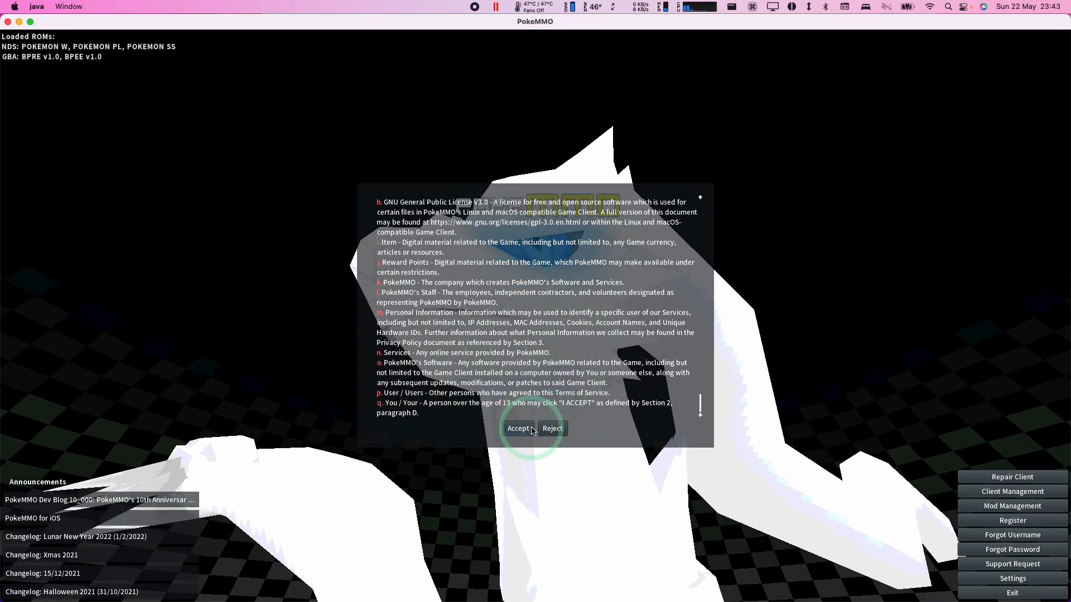
{"action": "left_click", "coordinate": [518, 428]}
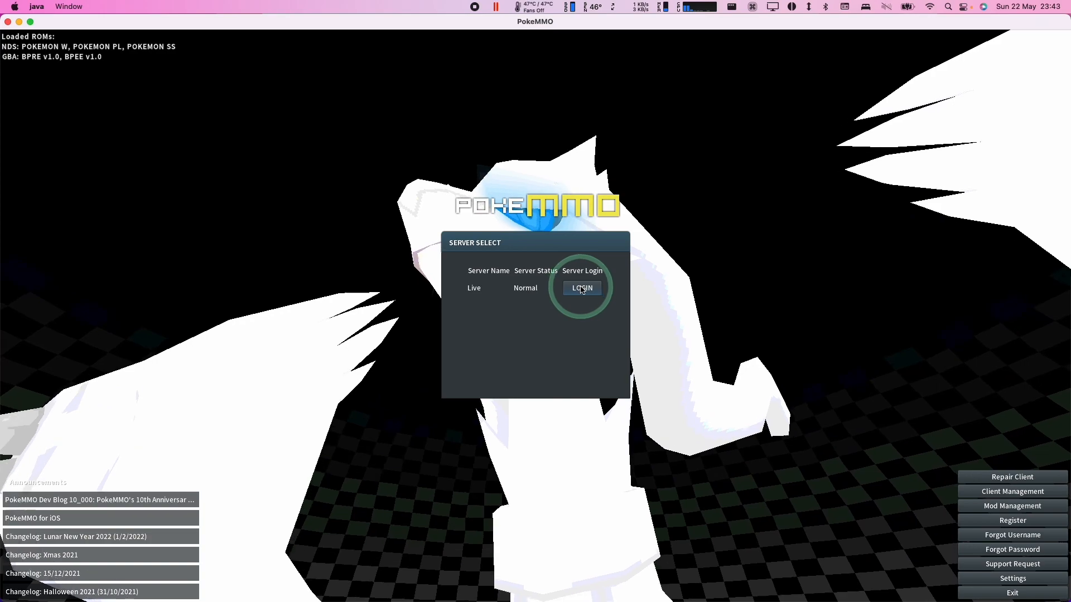
Join the Live server, create character Andytizer and enter the game with it.
{"action": "left_click", "coordinate": [580, 288]}
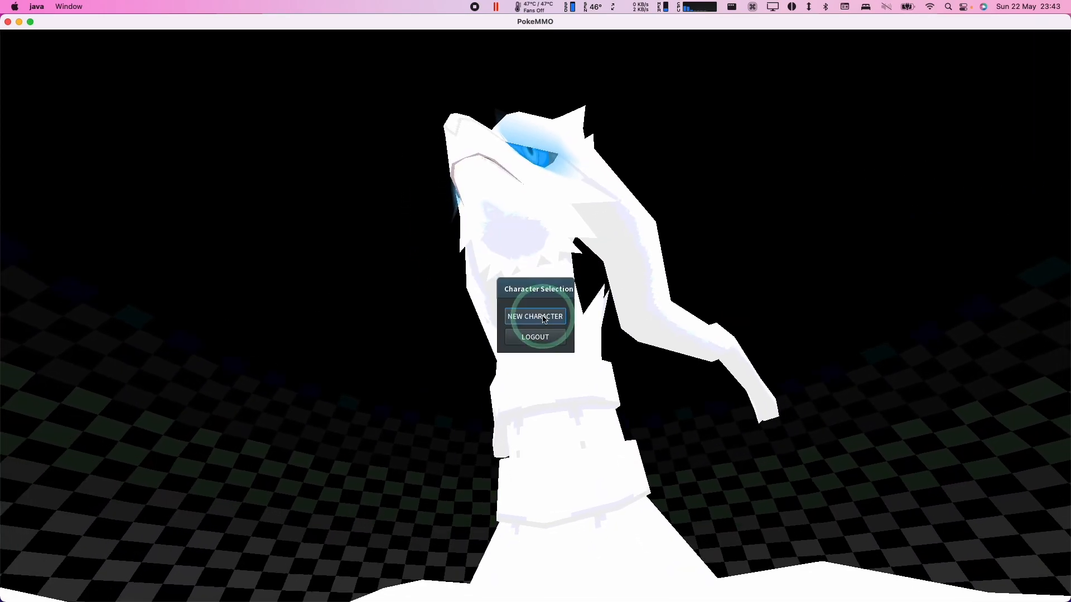
{"action": "left_click", "coordinate": [534, 316]}
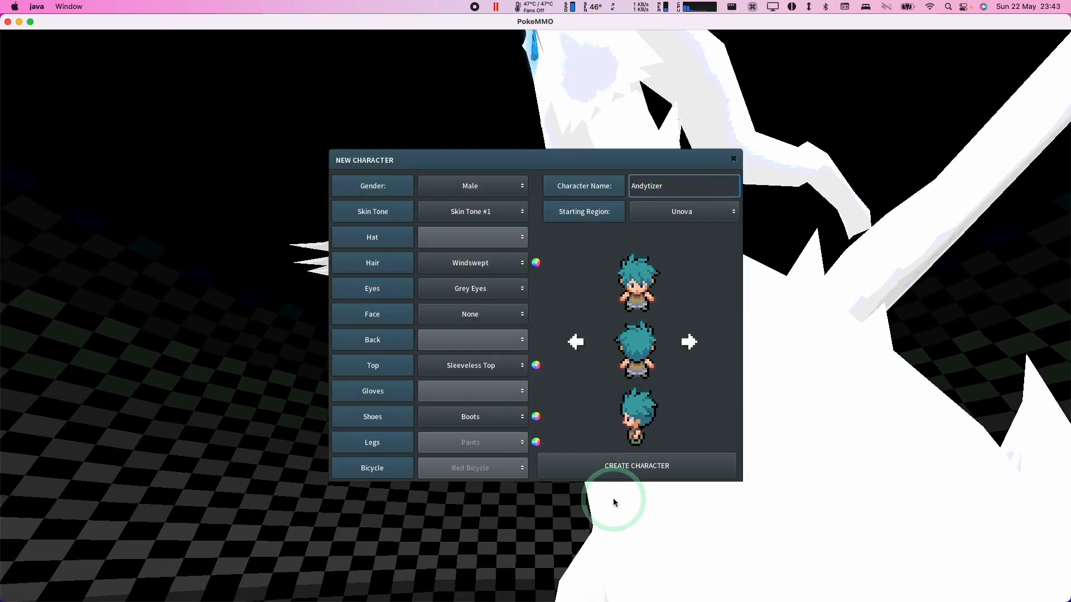
{"action": "left_click", "coordinate": [635, 466]}
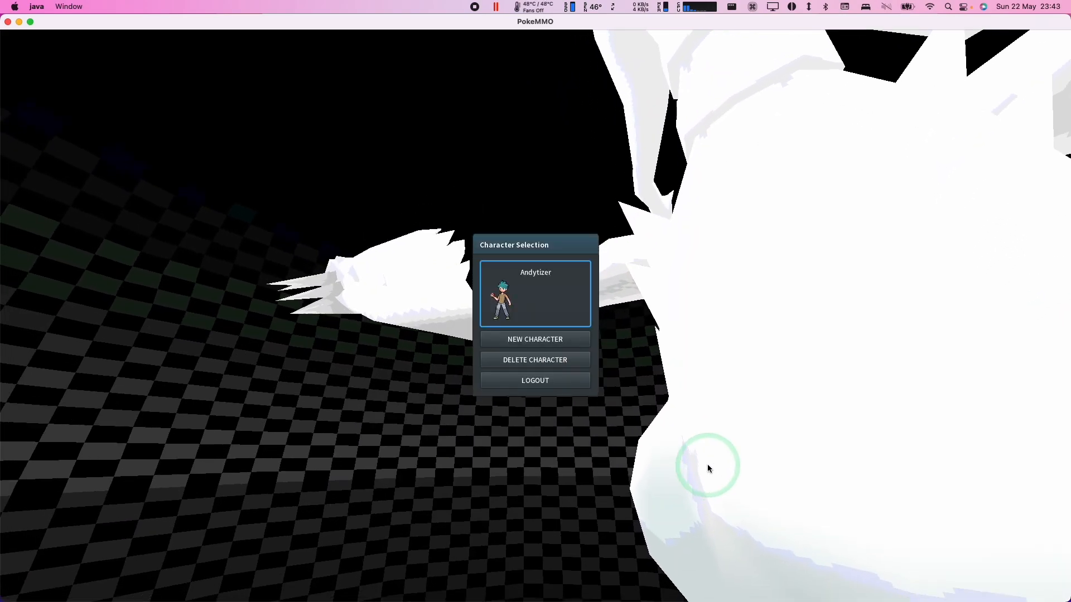
{"action": "double_click", "coordinate": [535, 294]}
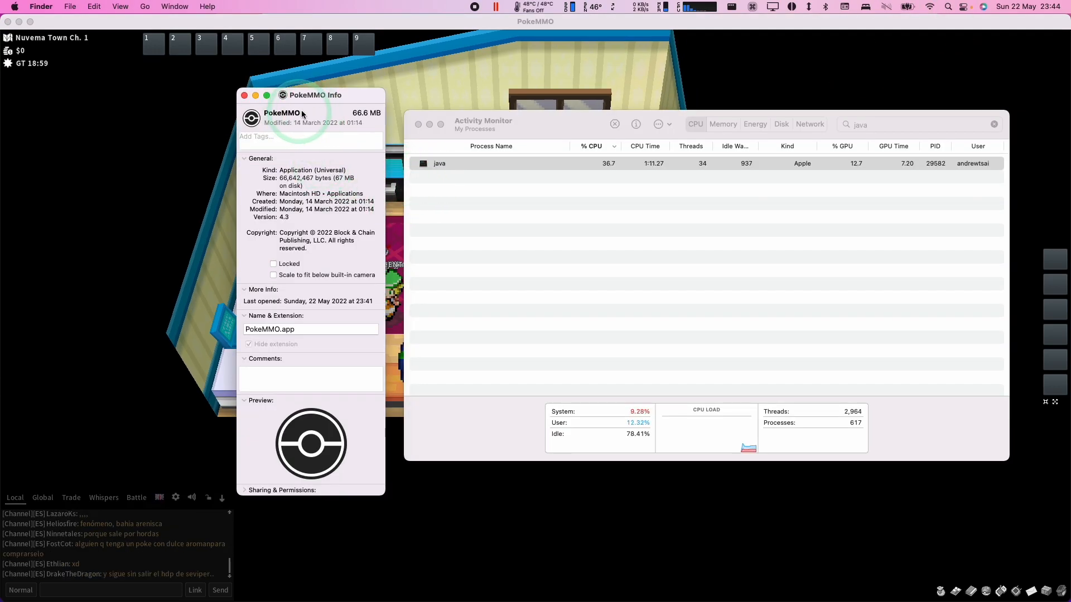
{"action": "mouse_move", "coordinate": [317, 171]}
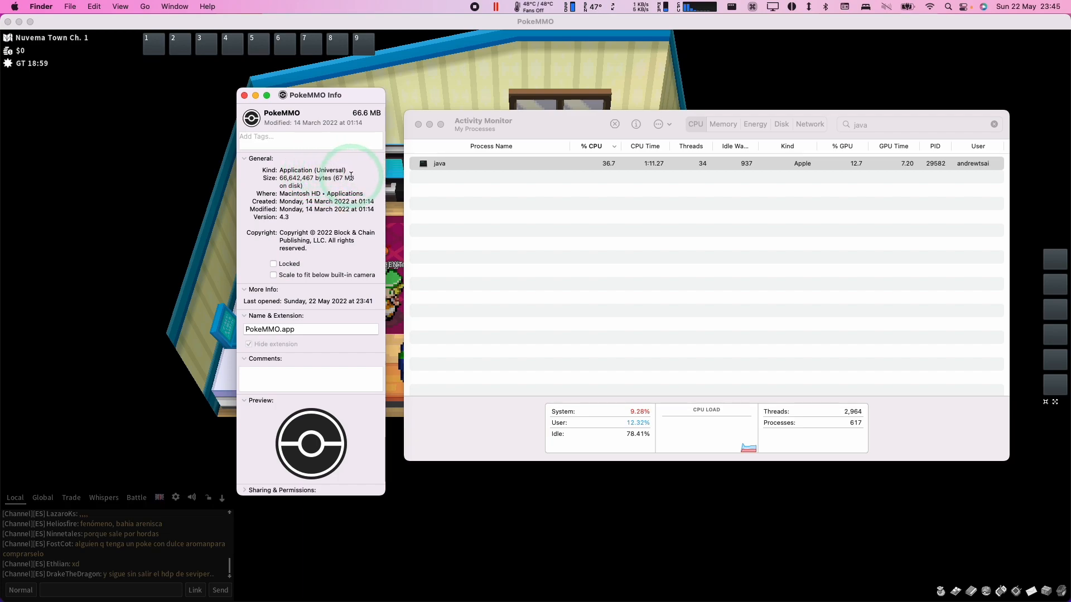
Bring Activity Monitor forward to check the java process Kind shows Apple.
{"action": "left_click", "coordinate": [440, 164]}
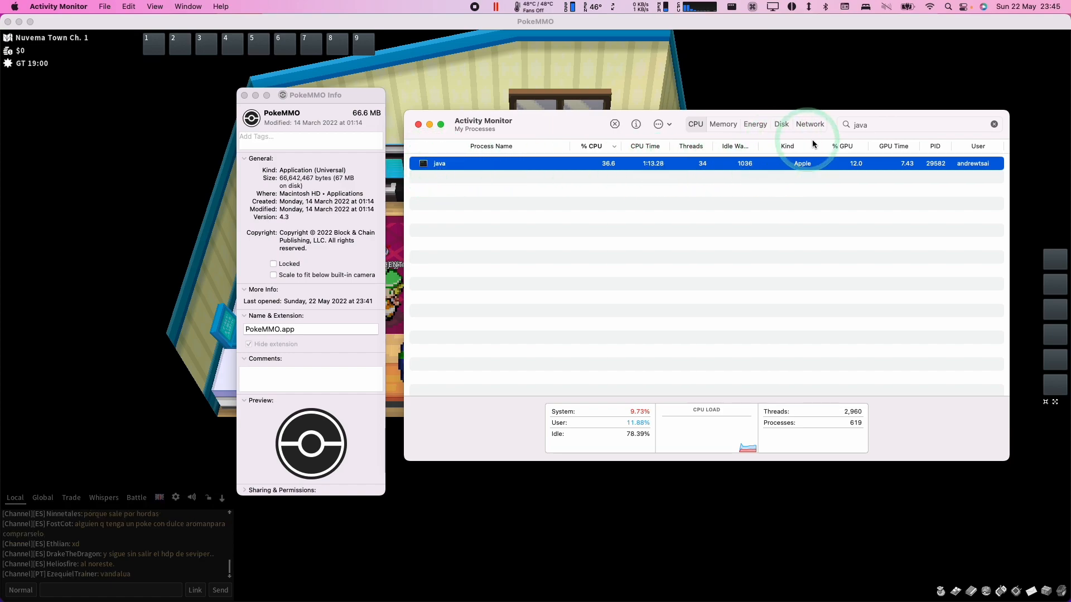
{"action": "mouse_move", "coordinate": [748, 160]}
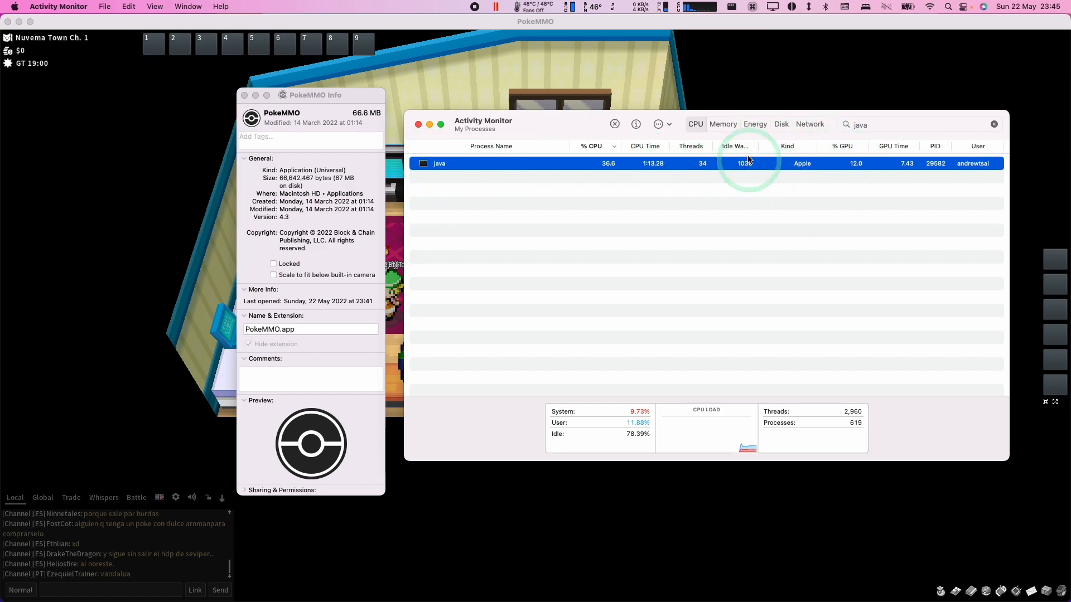